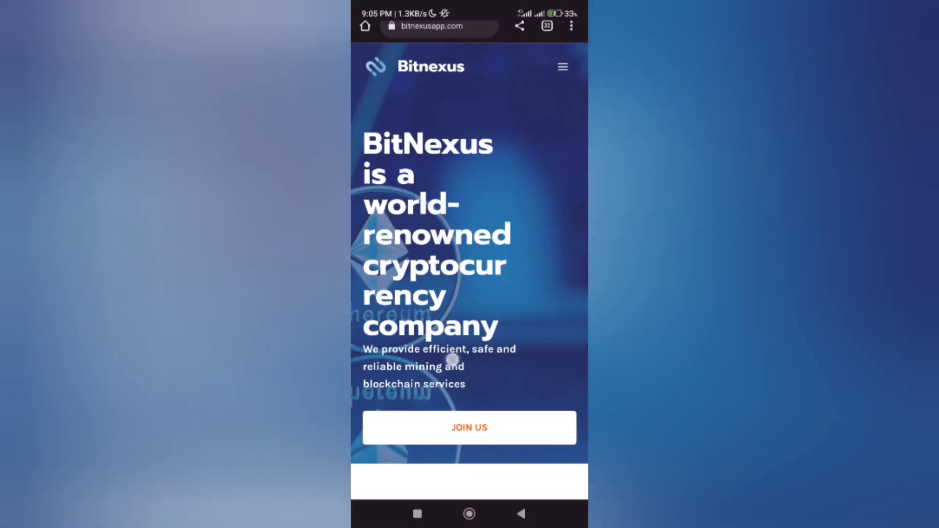
# - Scroll the BitNexus homepage down to its footer and open the Join Us registration form
pyautogui.scroll(-3)
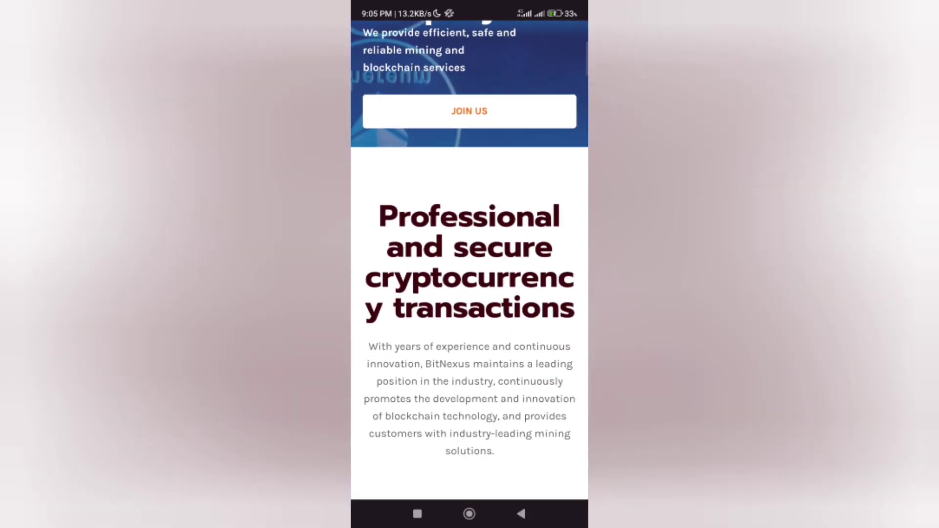
pyautogui.scroll(-3)
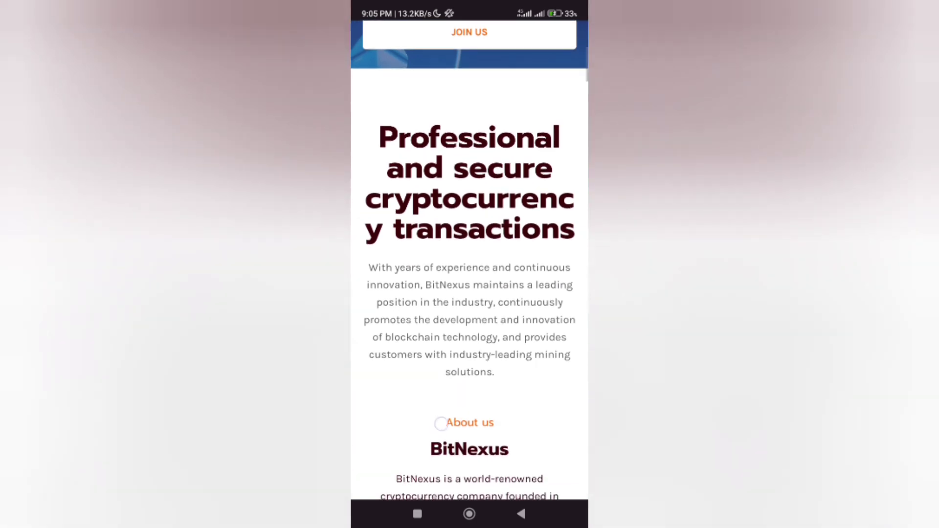
pyautogui.scroll(-3)
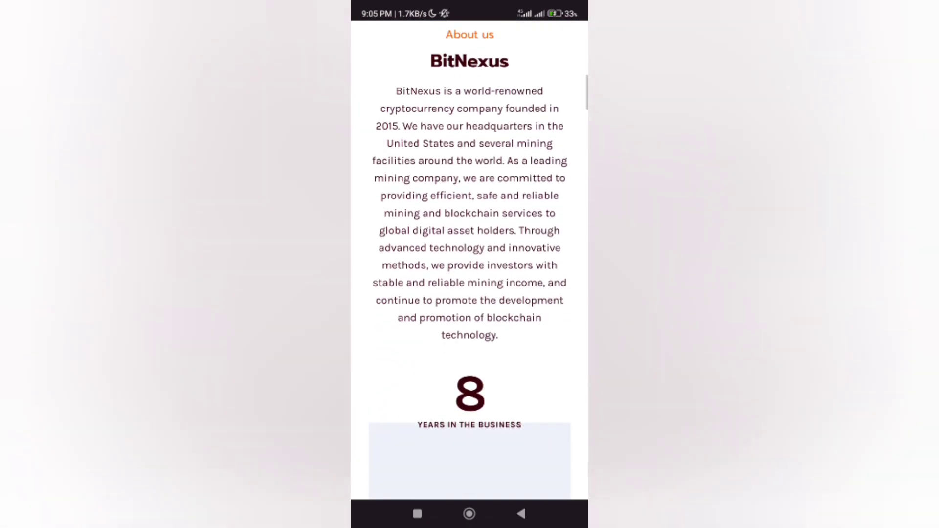
pyautogui.scroll(-3)
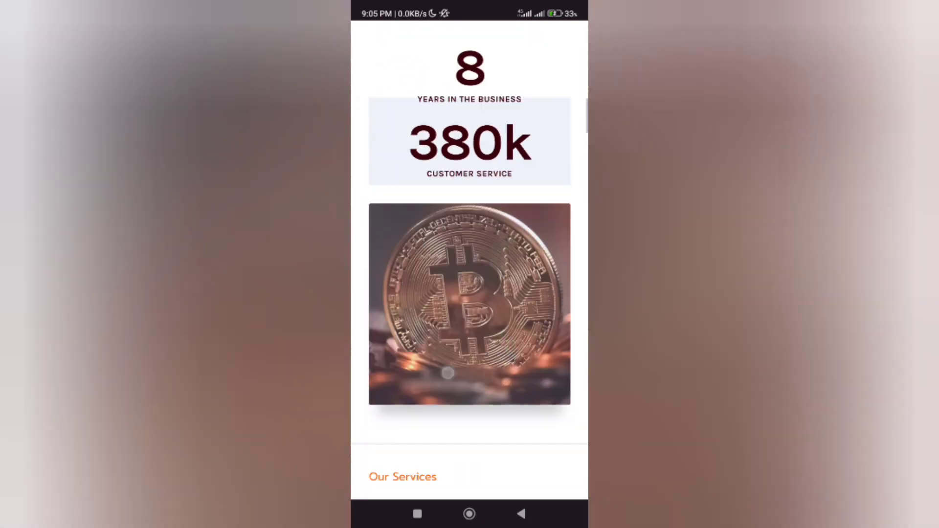
pyautogui.scroll(-3)
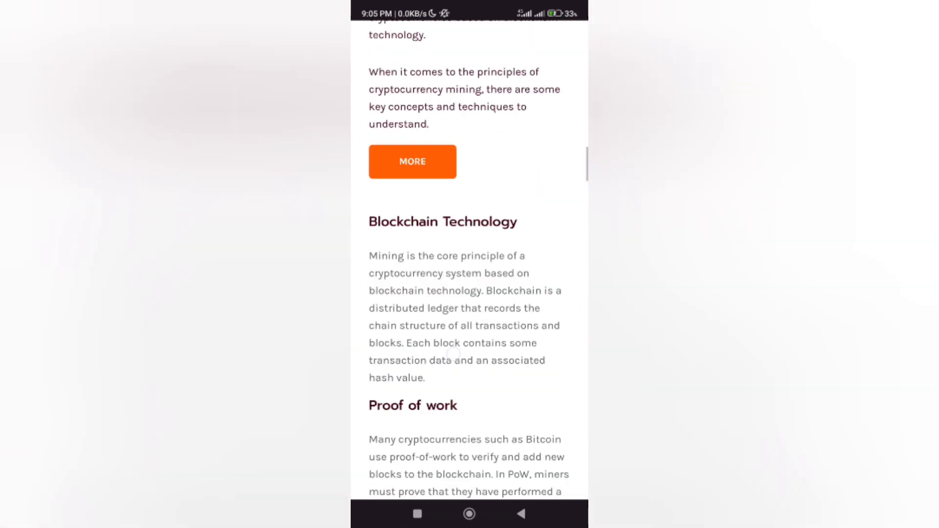
pyautogui.click(412, 161)
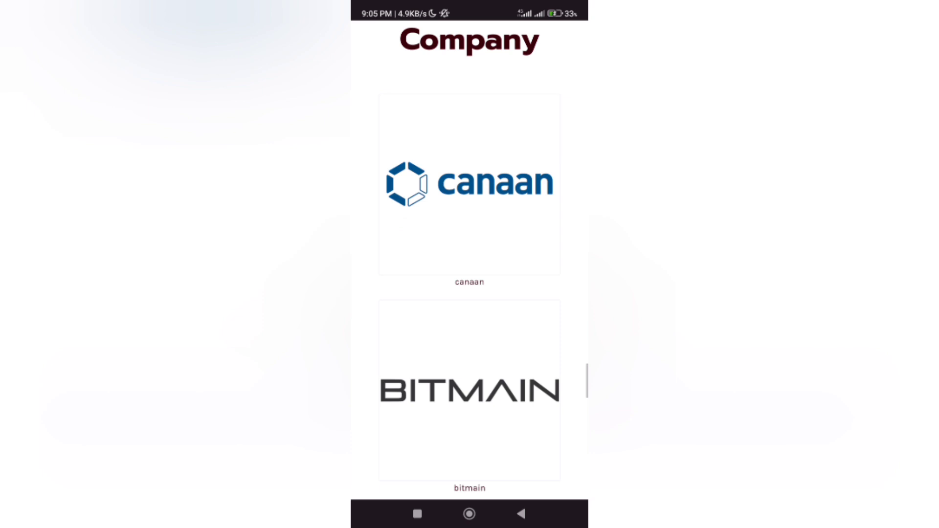
pyautogui.scroll(-3)
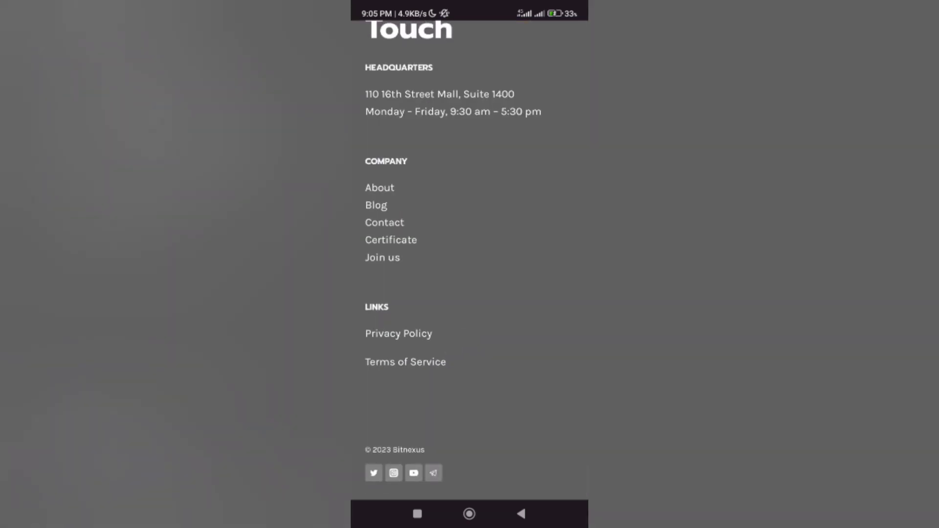
pyautogui.scroll(-3)
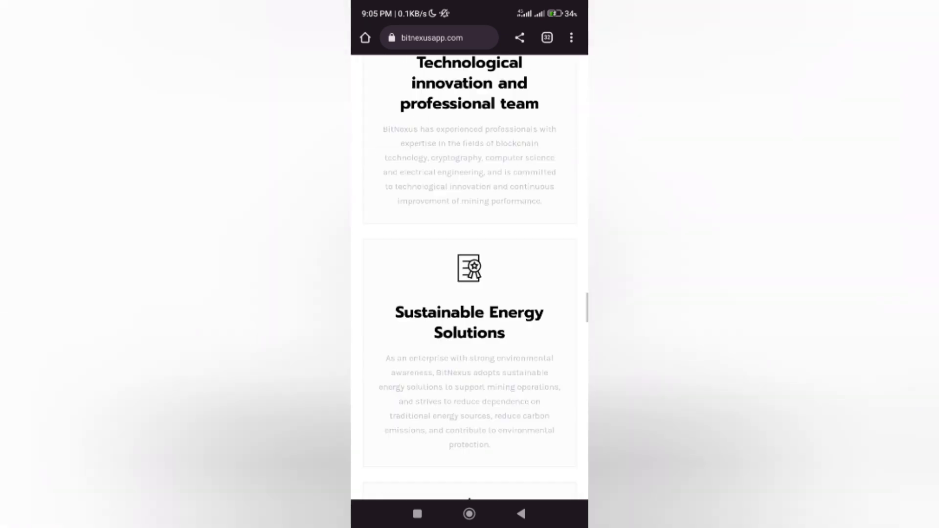
pyautogui.scroll(-3)
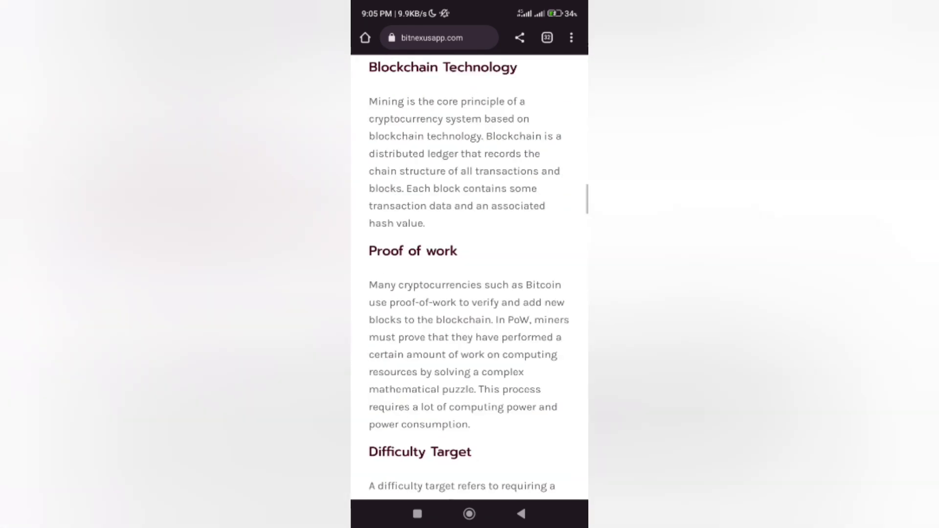
pyautogui.scroll(3)
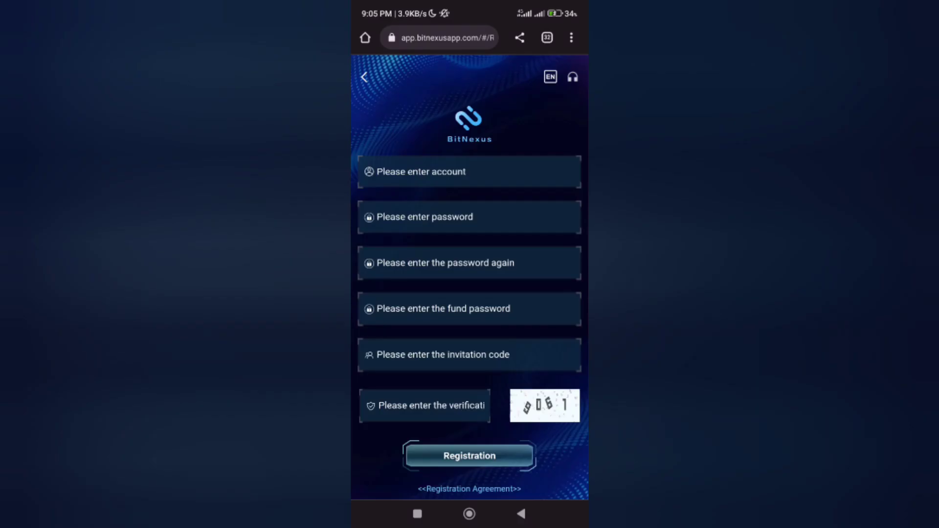
# - Fill in account, passwords, fund password, invitation and verification code, then submit registration
pyautogui.click(549, 160)
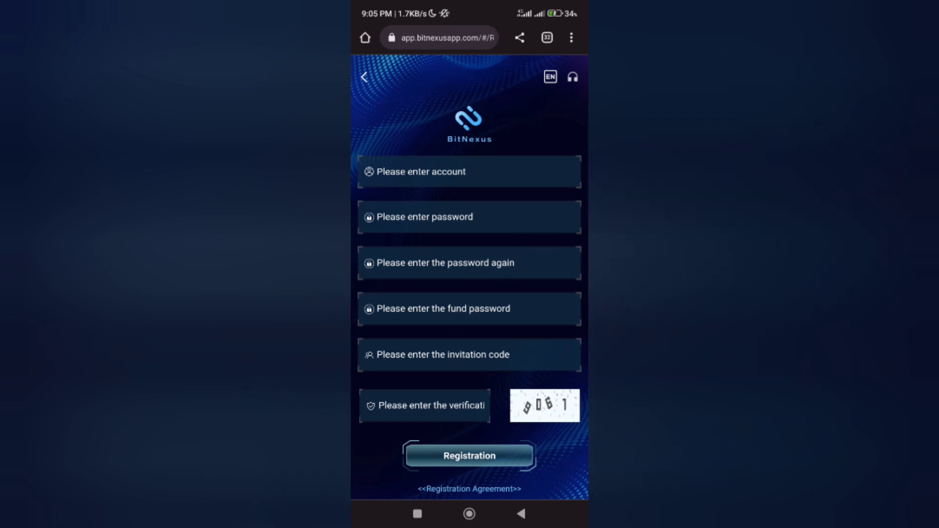
pyautogui.click(442, 392)
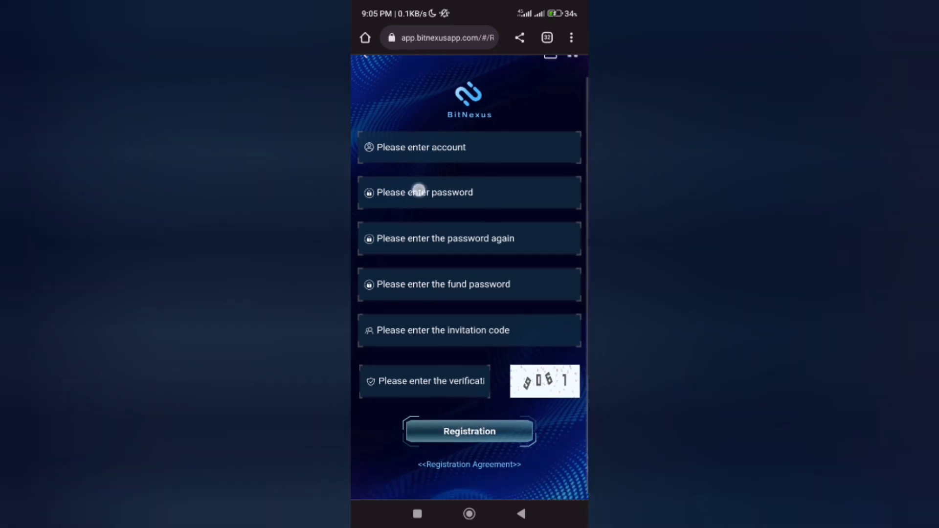
pyautogui.click(470, 464)
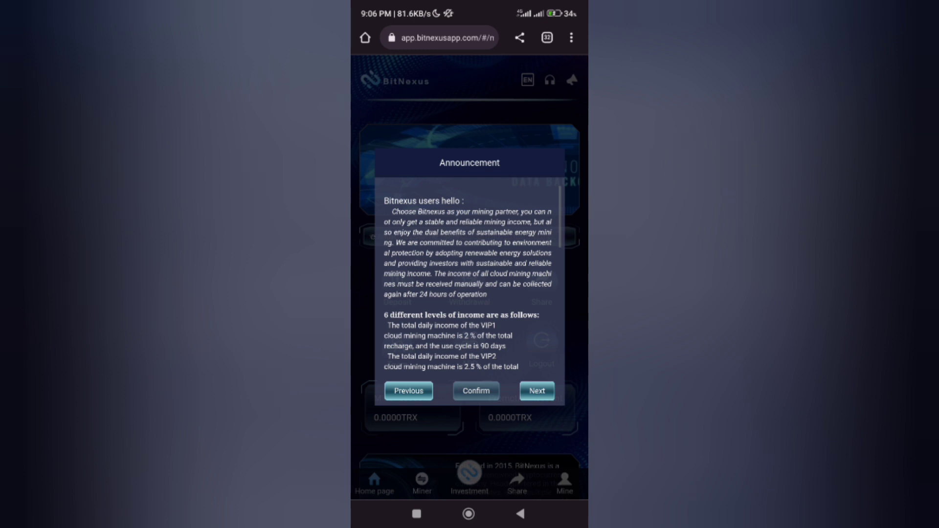
# - Scroll through the six VIP income levels announcement and confirm to close it
pyautogui.scroll(-3)
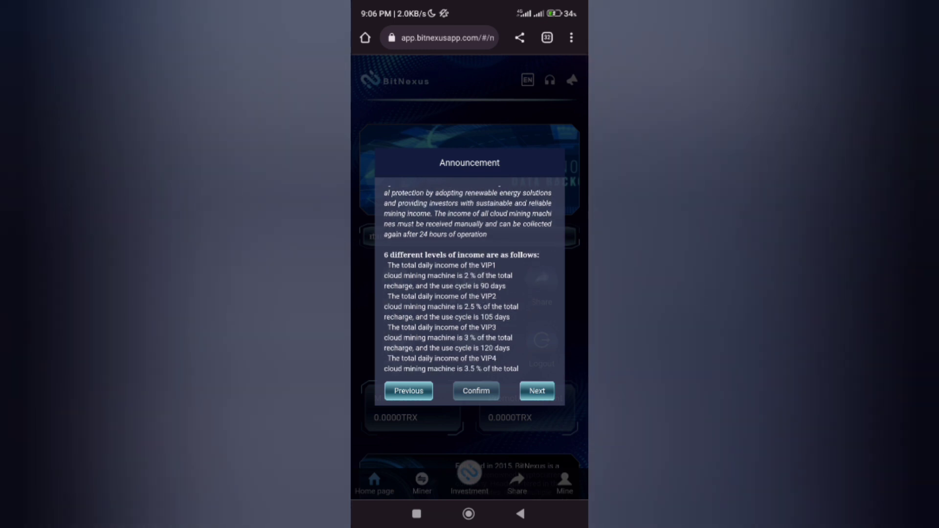
pyautogui.click(476, 390)
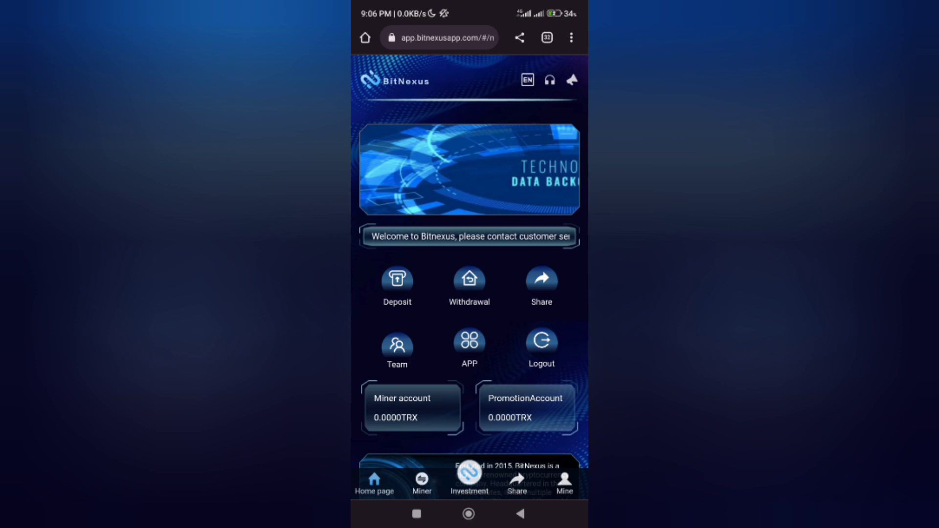
# - Review the zero TRX miner and promotion balances, then open the Miner list
pyautogui.scroll(-3)
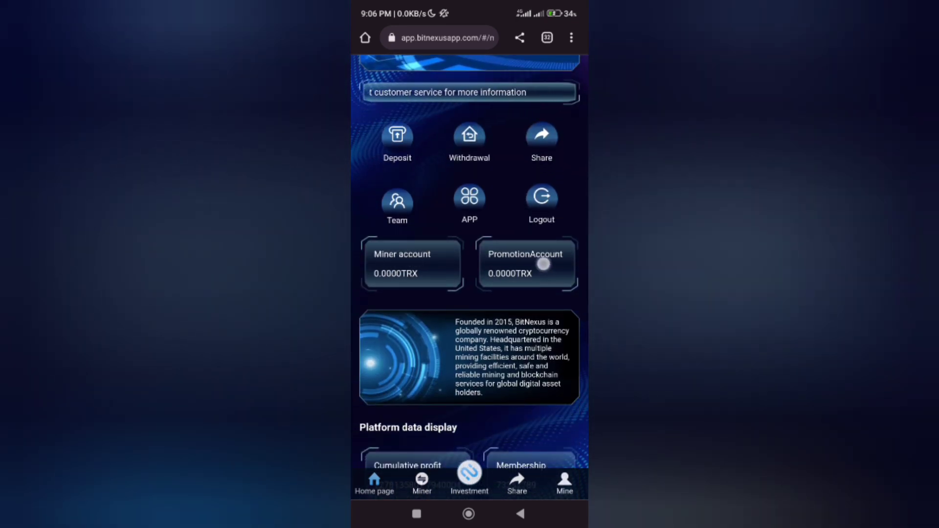
pyautogui.scroll(-3)
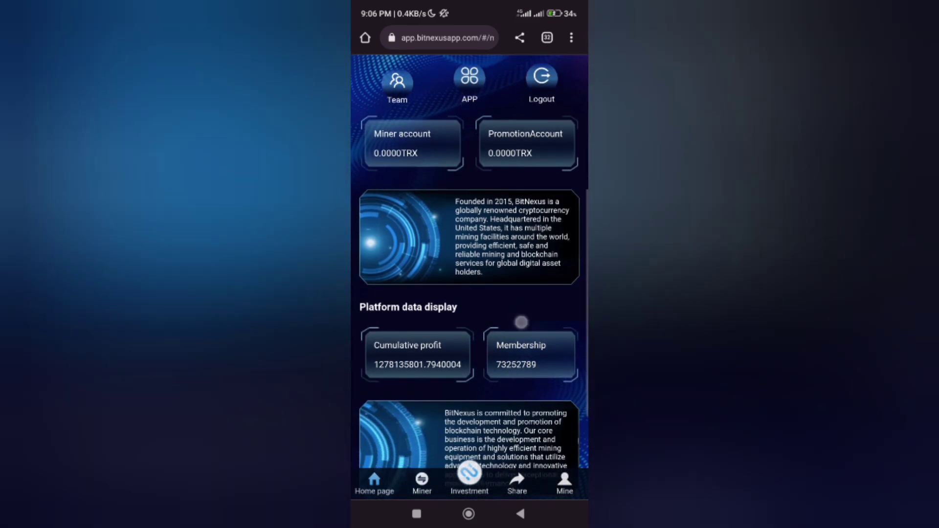
pyautogui.scroll(-3)
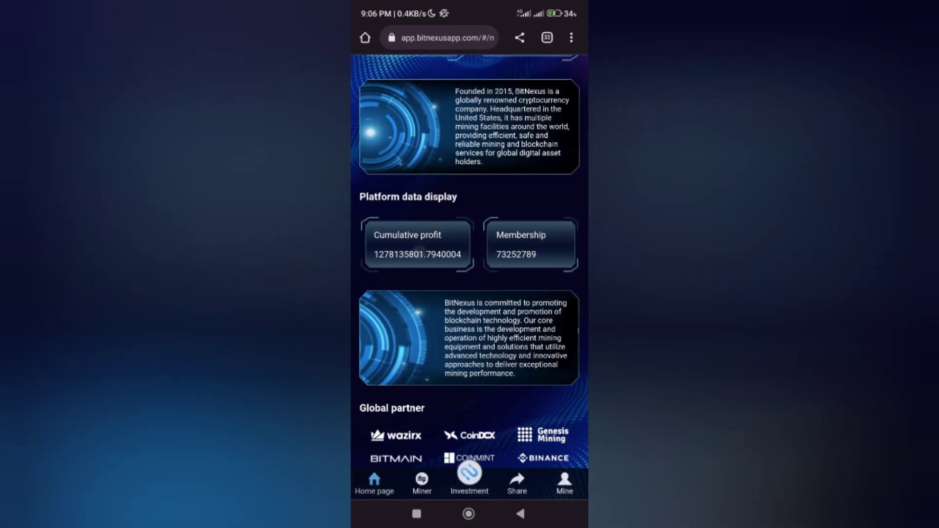
pyautogui.scroll(-3)
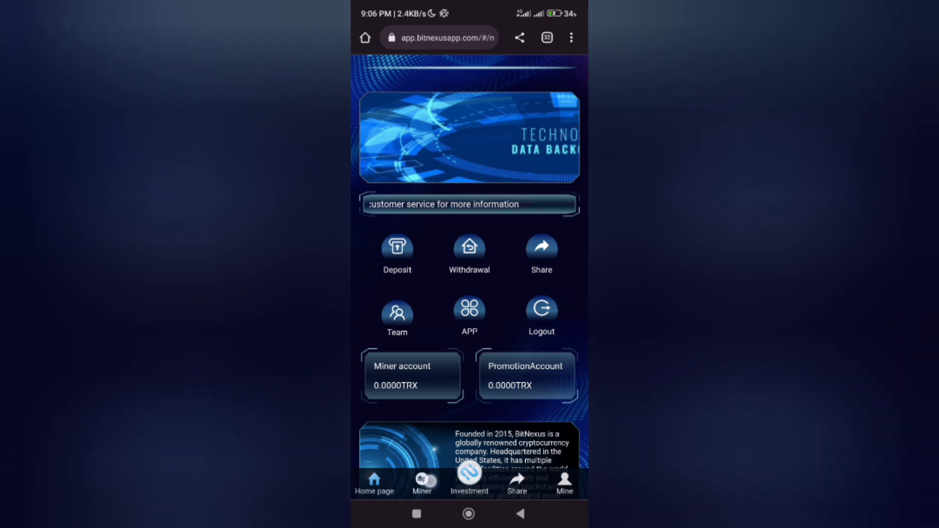
pyautogui.click(421, 482)
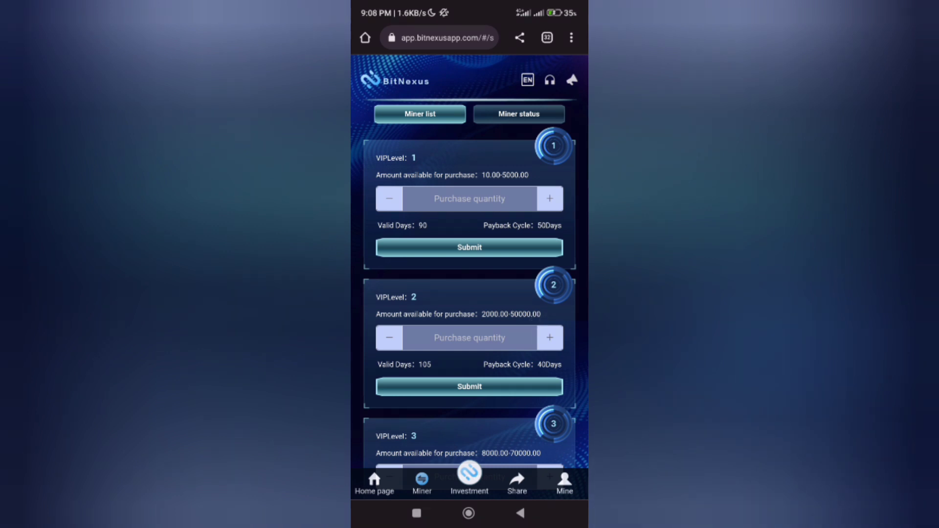
# - Compare the six VIP miner levels and show the mining account's TRX deposit QR code
pyautogui.scroll(-3)
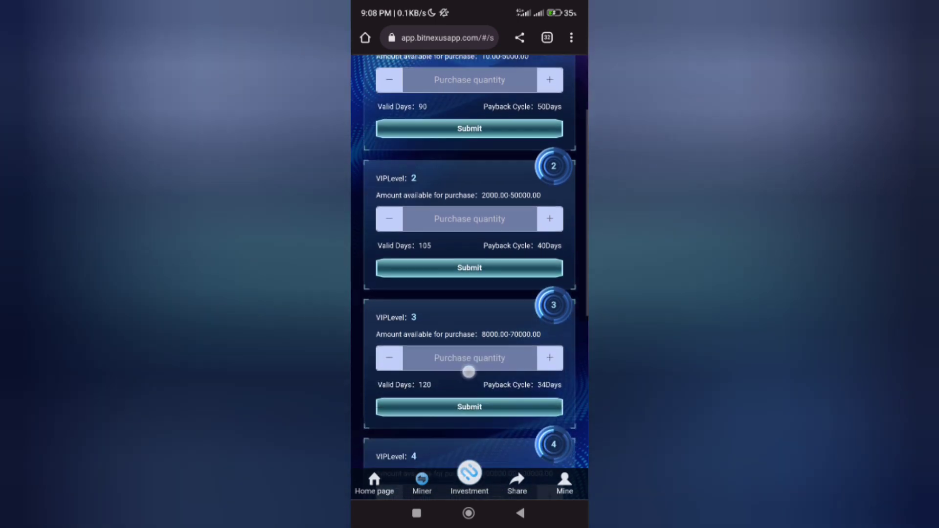
pyautogui.scroll(-3)
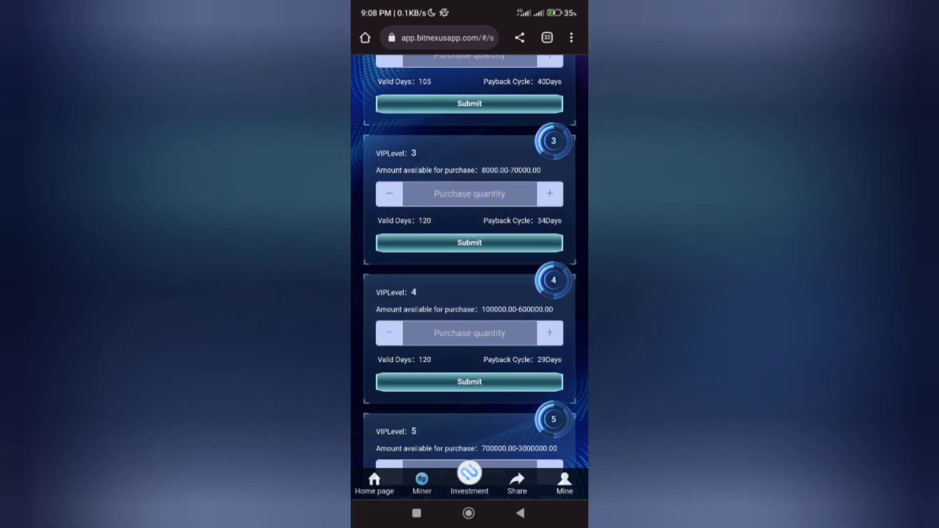
pyautogui.scroll(-3)
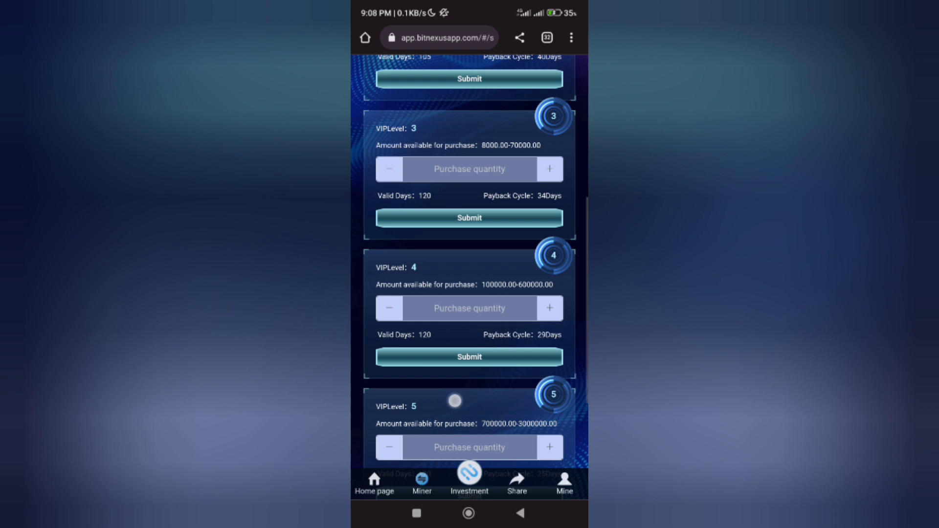
pyautogui.scroll(-3)
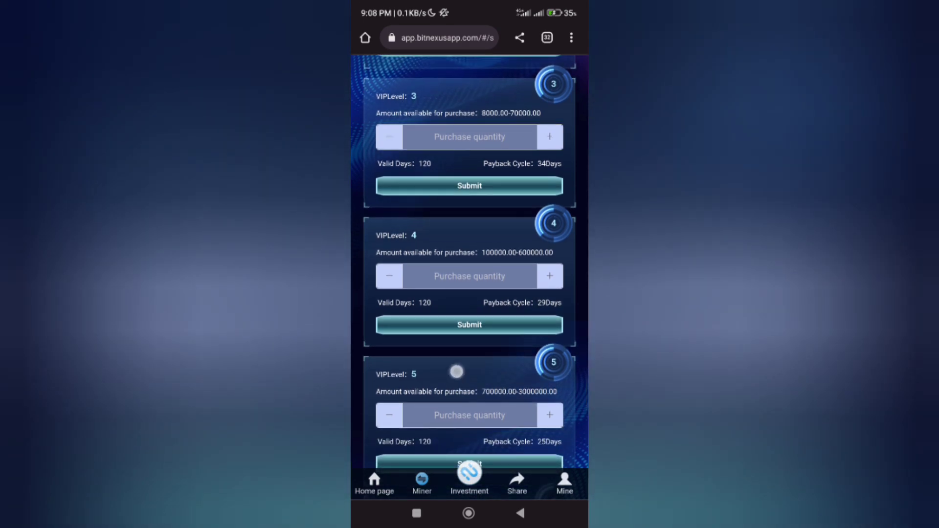
pyautogui.scroll(-3)
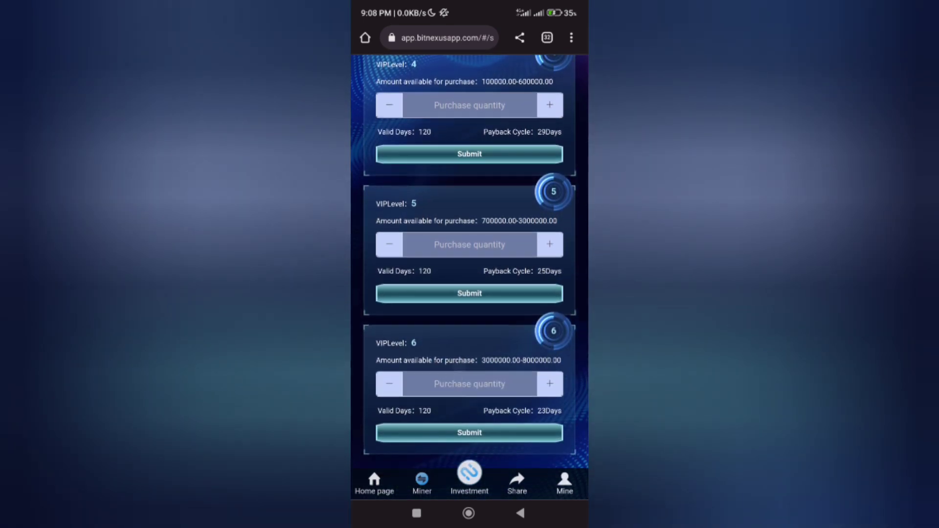
pyautogui.scroll(3)
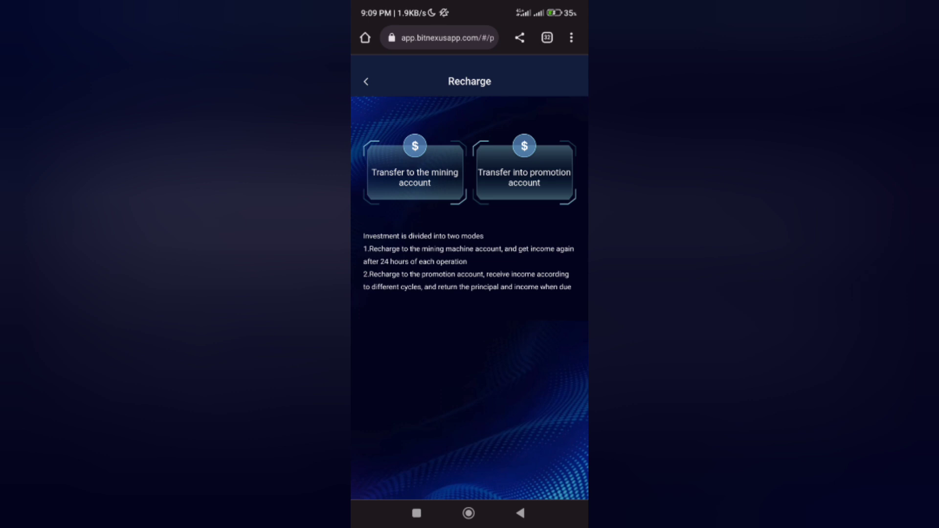
pyautogui.click(414, 172)
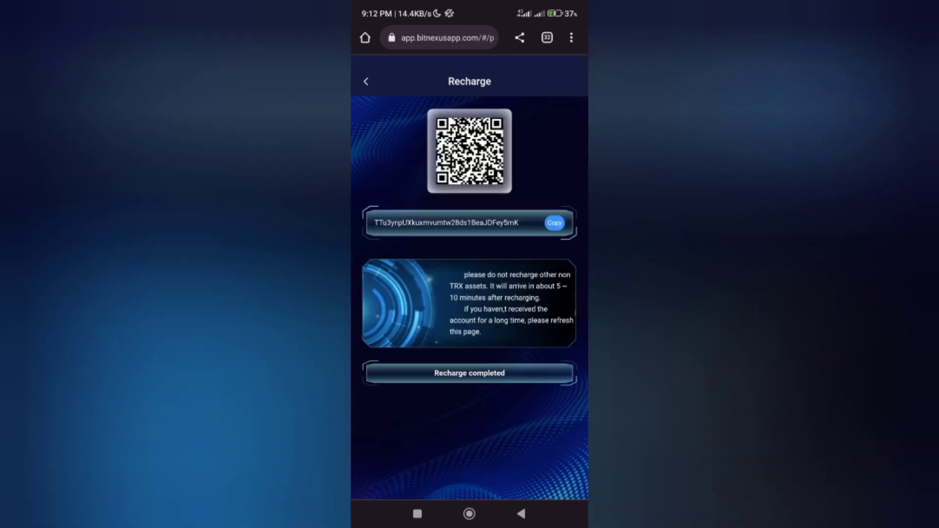
pyautogui.click(552, 222)
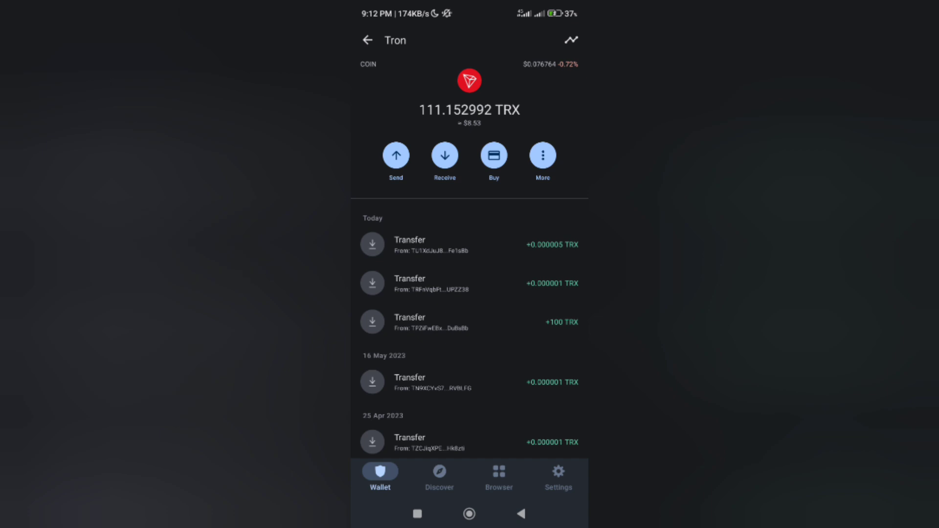
# - Send 100 TRX from Trust Wallet's Tron balance to the deposit address
pyautogui.click(396, 155)
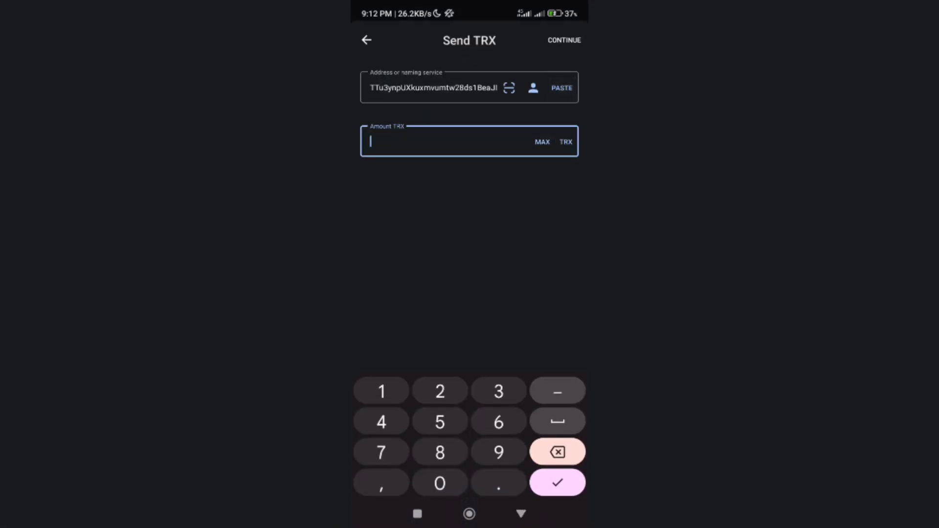
pyautogui.write('100')
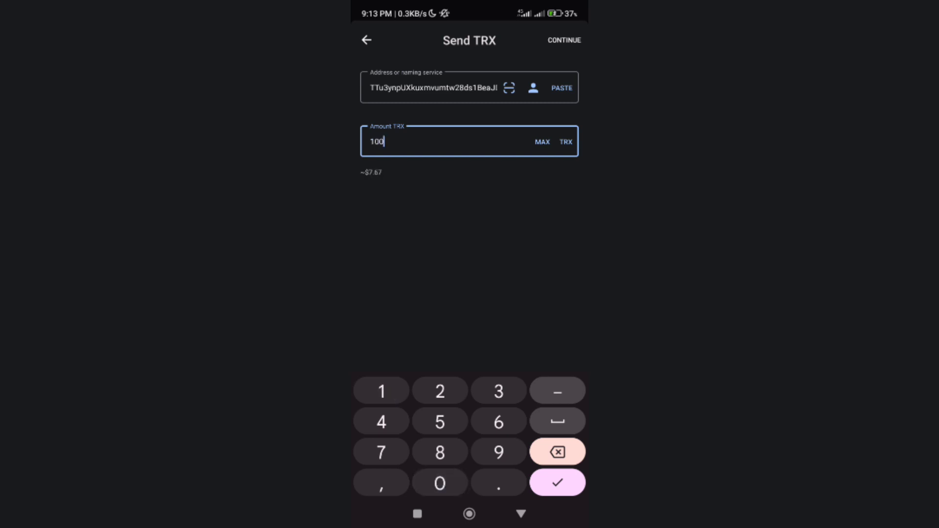
pyautogui.click(563, 41)
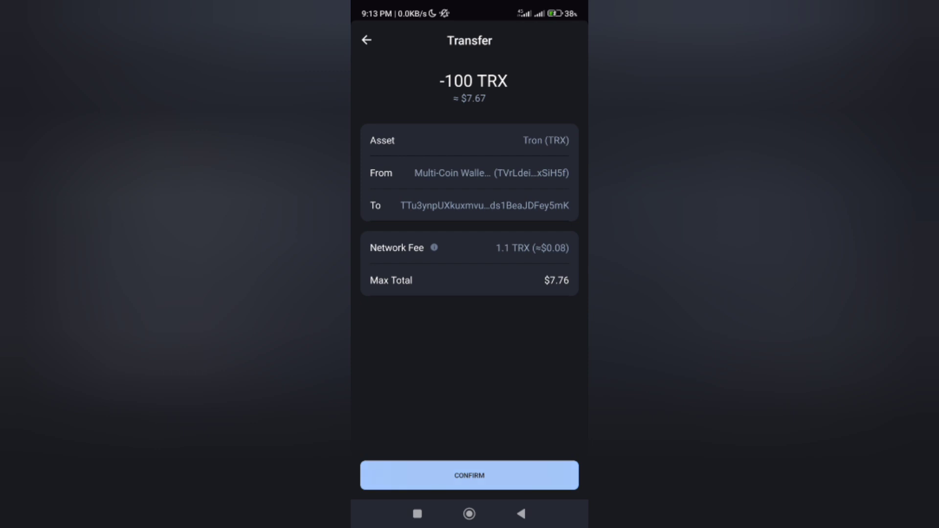
pyautogui.click(469, 474)
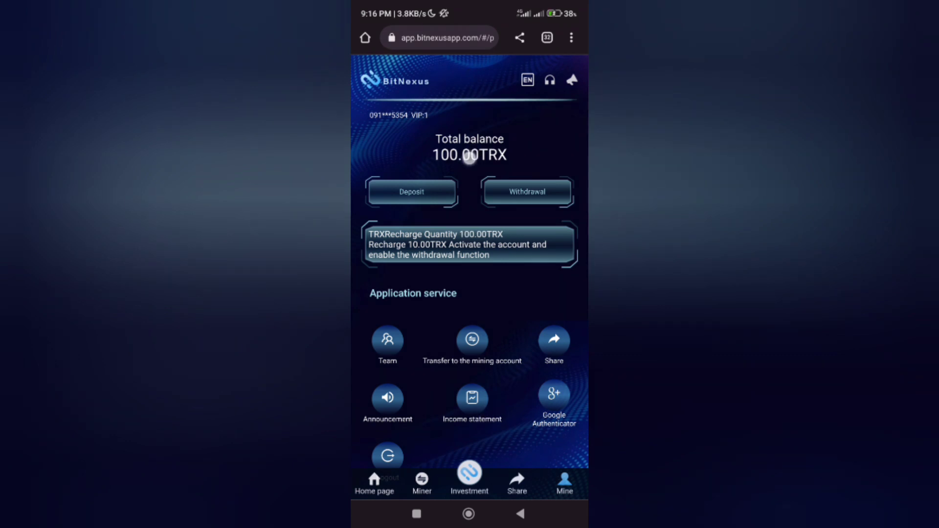
# - Confirm the +100.00 TRX income statement entry and return to the miner list
pyautogui.click(472, 397)
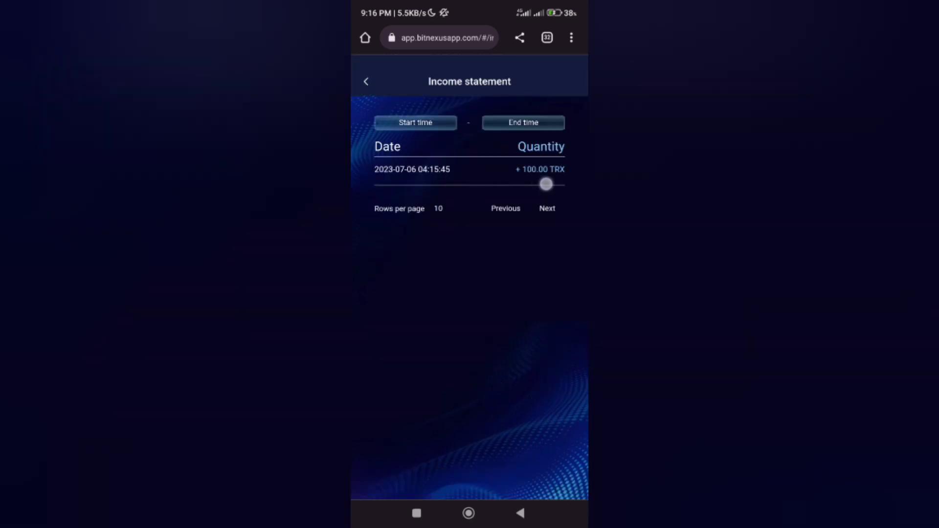
pyautogui.click(365, 81)
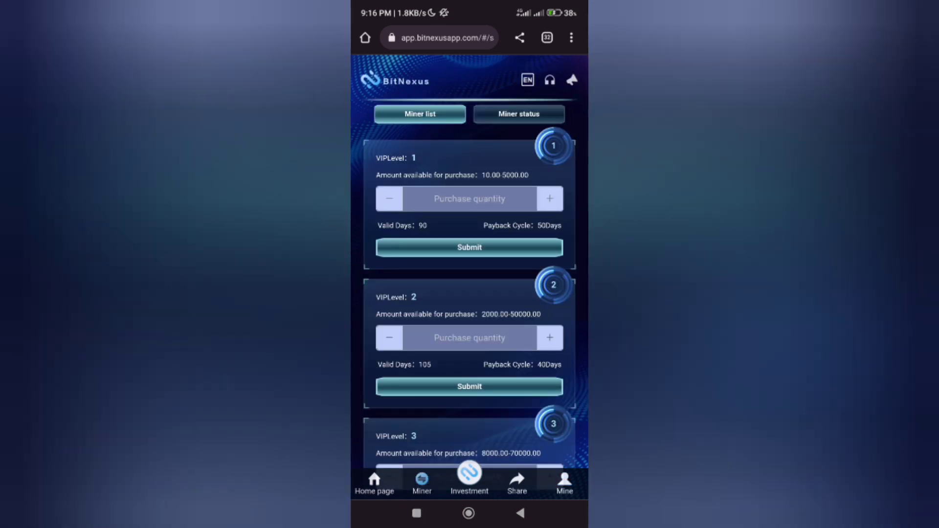
# - Submit a 100 TRX VIPLevel 1 purchase and view the running miner's status
pyautogui.click(548, 198)
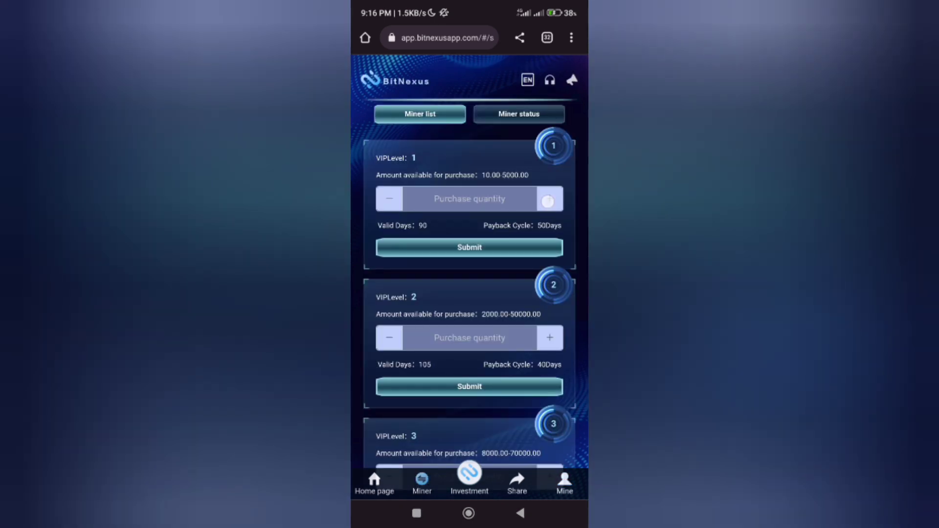
pyautogui.write('1000')
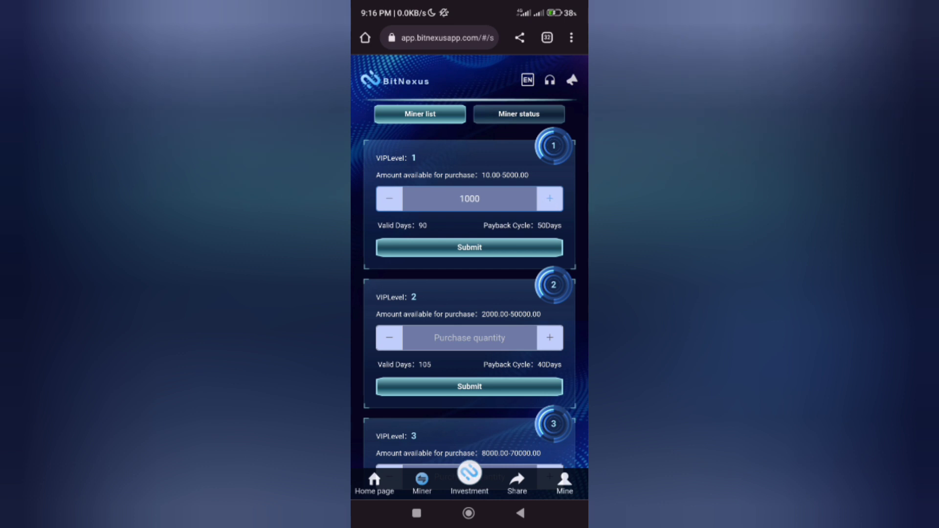
pyautogui.click(388, 198)
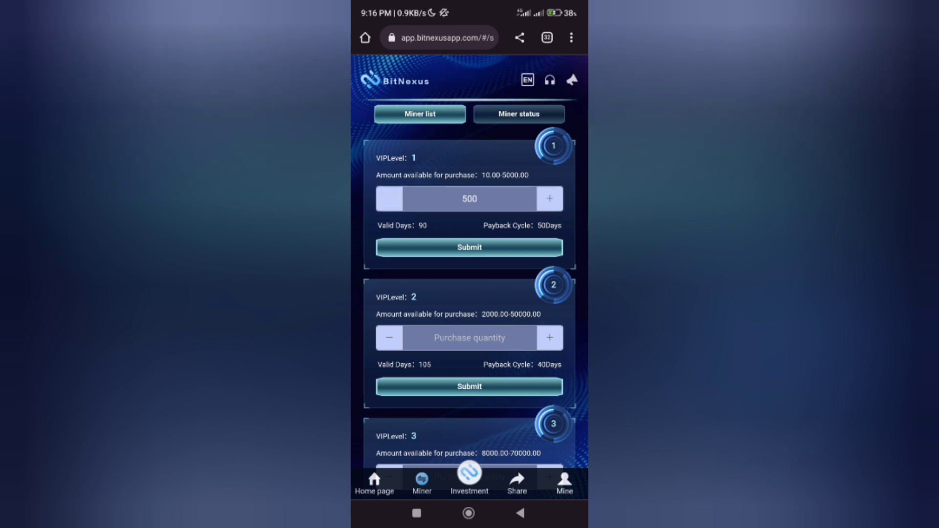
pyautogui.click(469, 198)
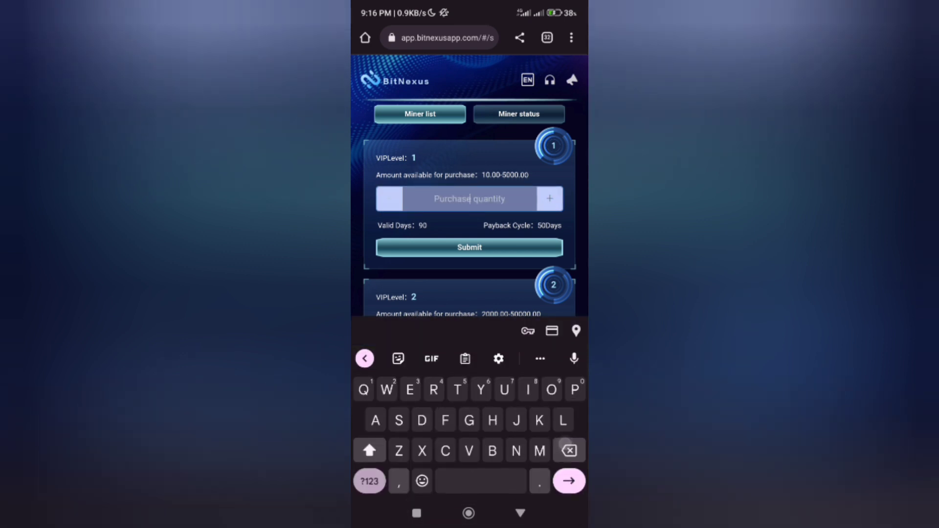
pyautogui.write('100')
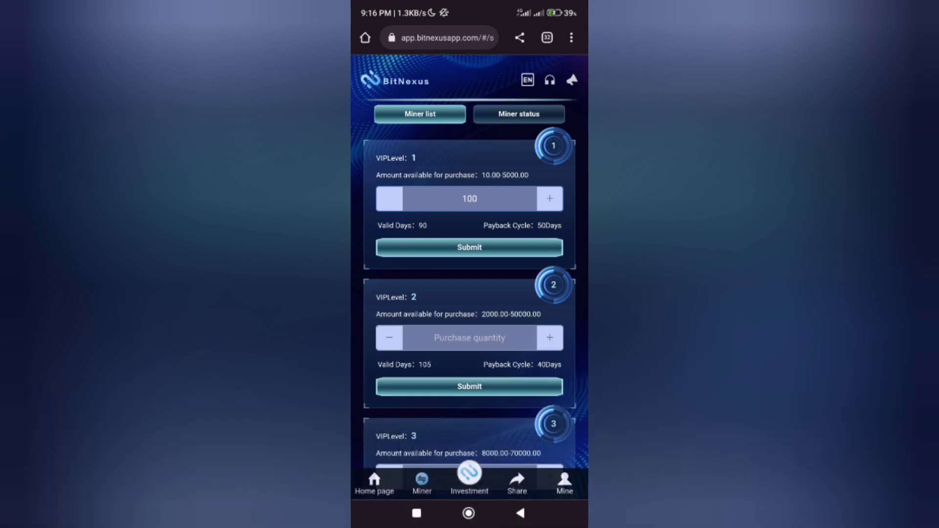
pyautogui.click(469, 247)
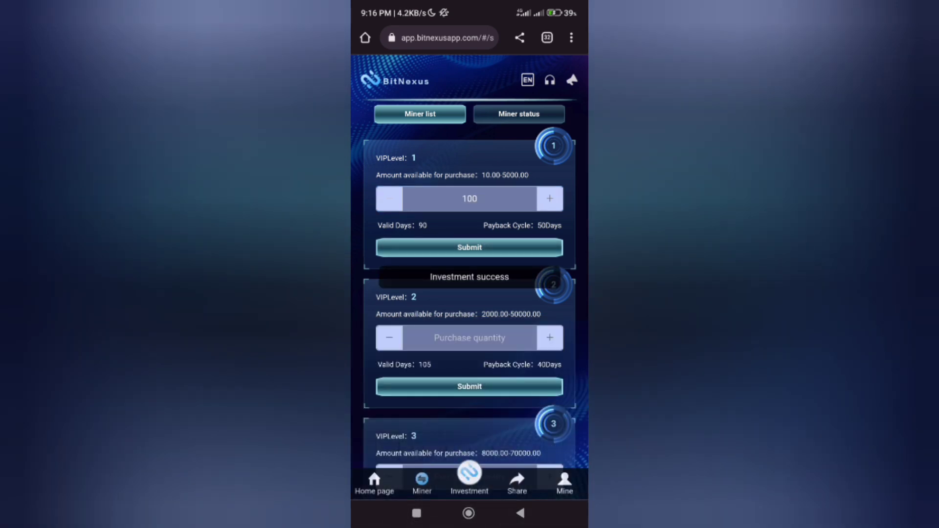
pyautogui.click(518, 114)
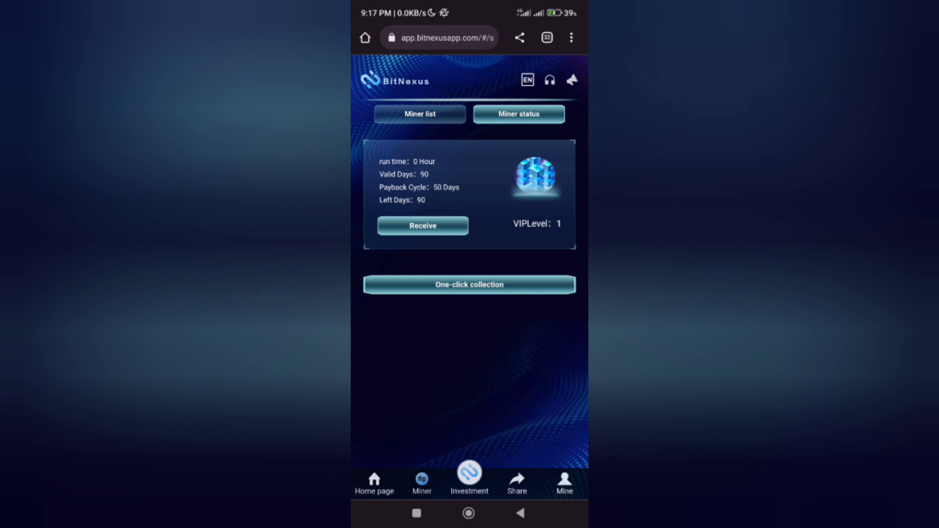
# - Receive the VIP1 miner earnings and open Withdrawal showing the 2.0000 TRX balance
pyautogui.click(441, 229)
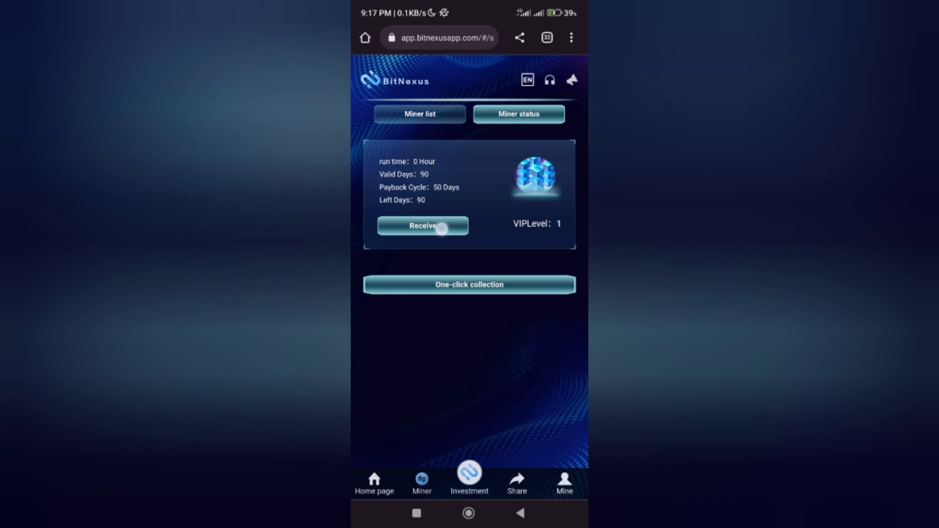
pyautogui.click(422, 226)
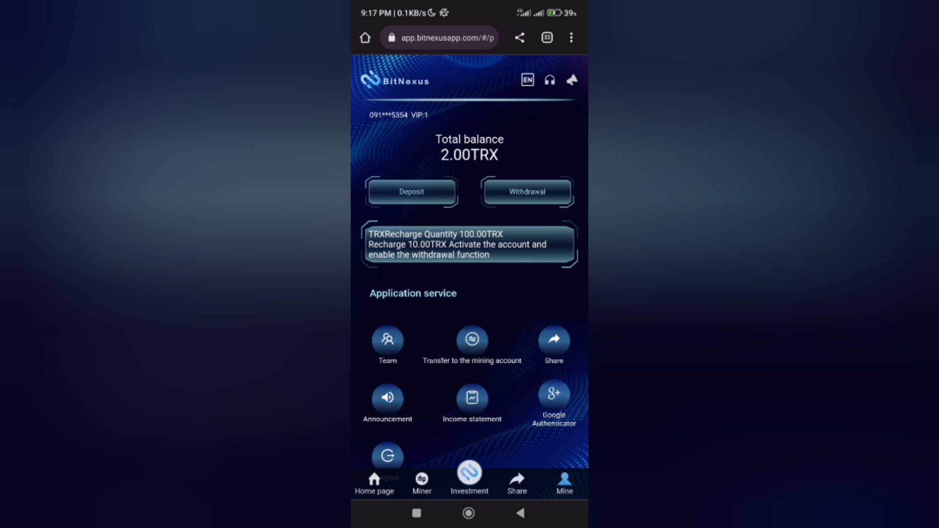
pyautogui.click(526, 192)
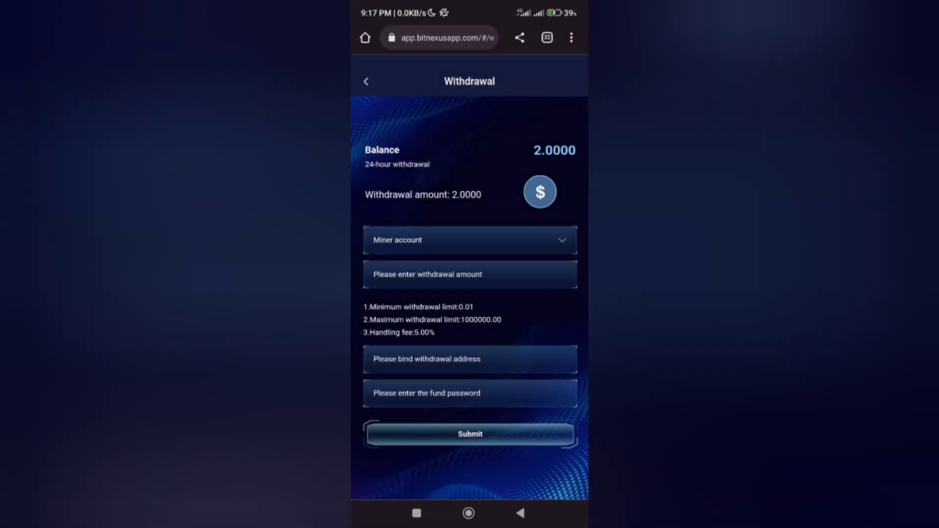
# - Enter 2 TRX as the withdrawal amount
pyautogui.write('2')
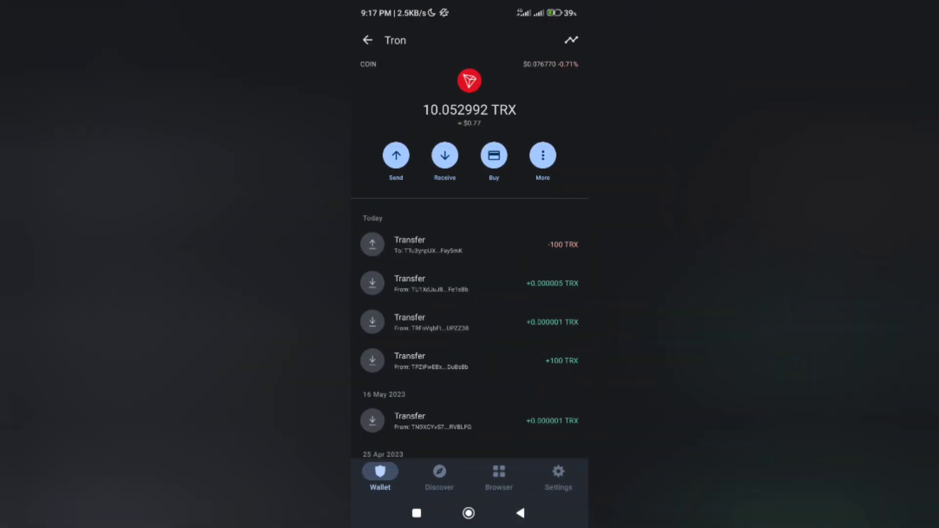
# - Copy the Tron wallet's receiving address from Trust Wallet's Receive screen
pyautogui.click(444, 155)
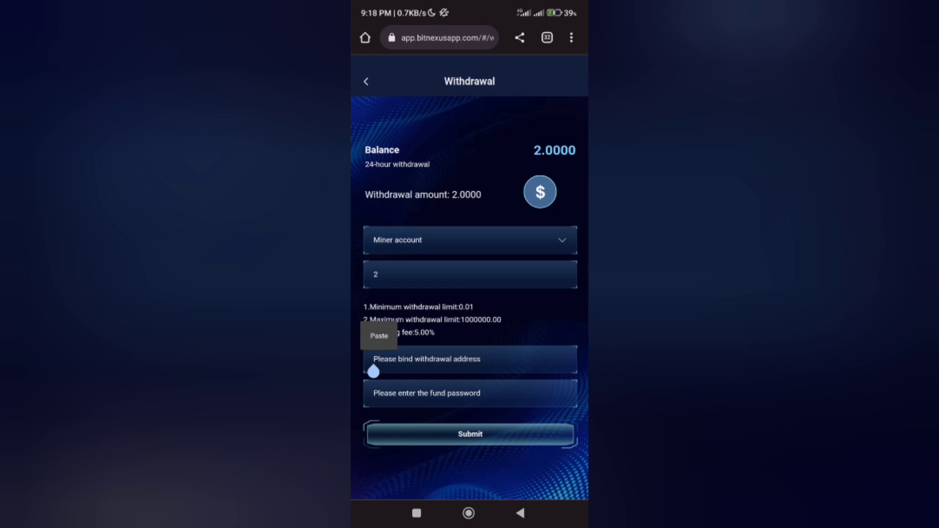
# - Submit a 2 TRX withdrawal to the pasted Trust Wallet address, then leave the withdrawal page
pyautogui.click(378, 335)
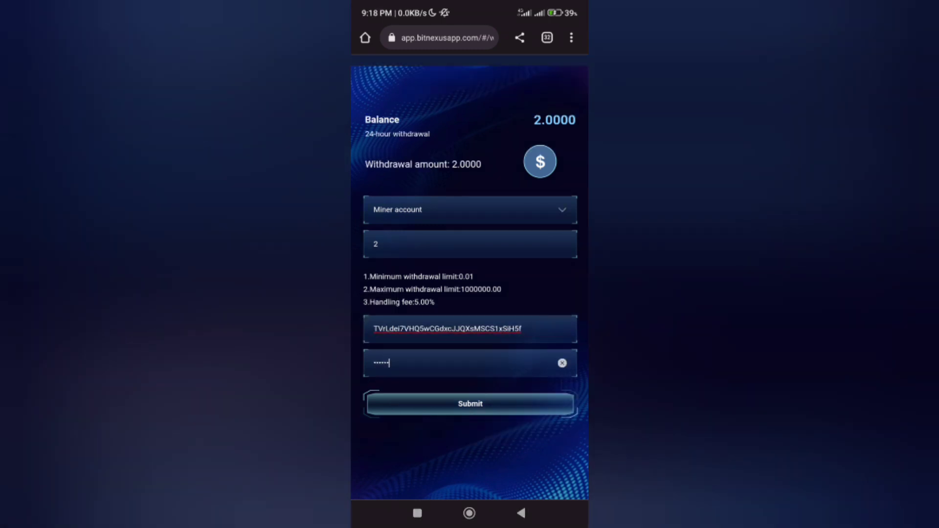
pyautogui.click(470, 404)
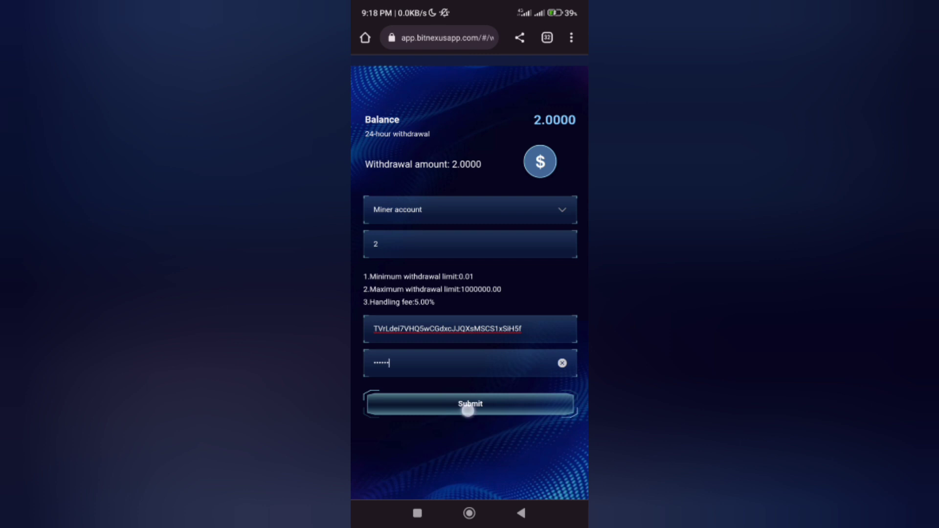
pyautogui.click(470, 403)
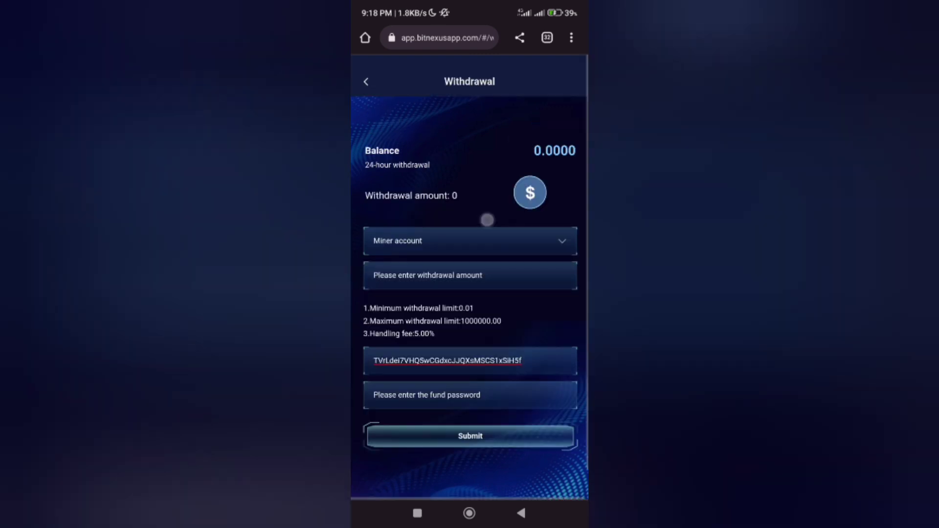
pyautogui.click(366, 81)
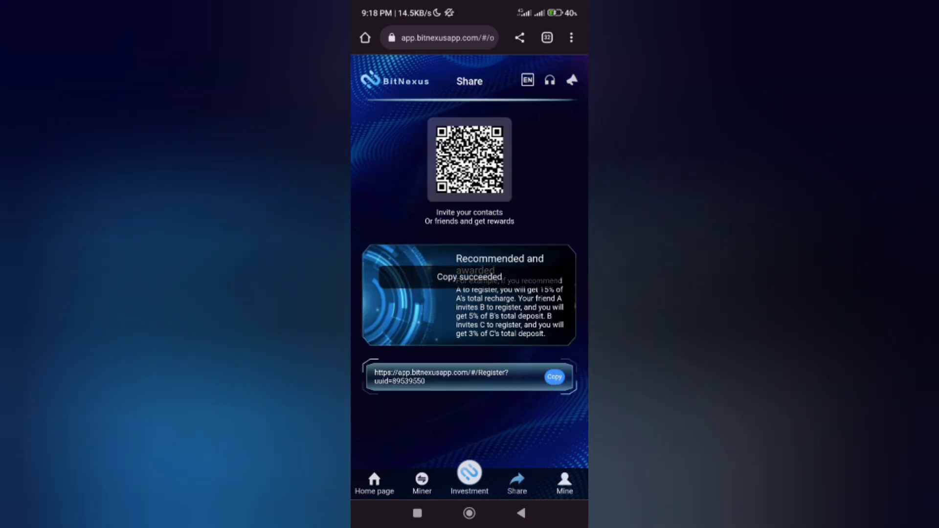
# - Copy the registration invite link on the BitNexus Share page
pyautogui.click(553, 376)
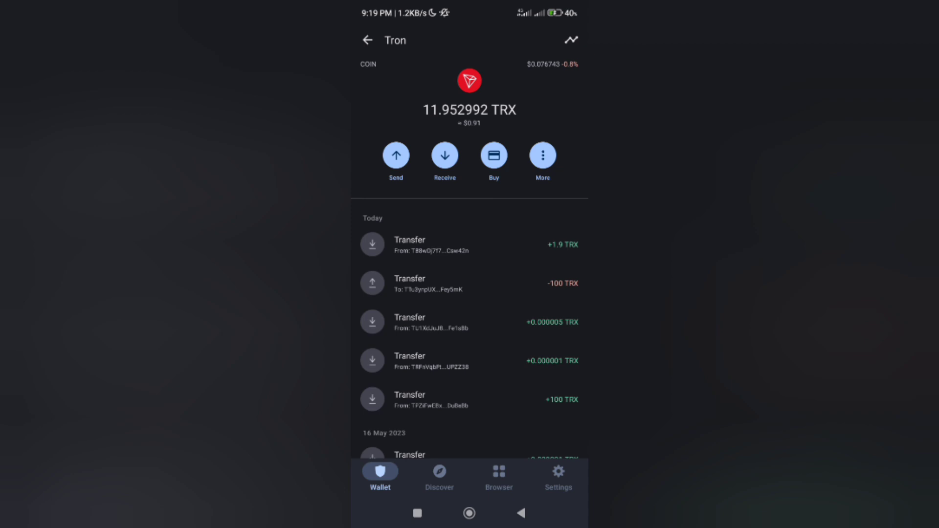
# - View the +1.9 TRX Transfer entry's details, then close them
pyautogui.click(469, 245)
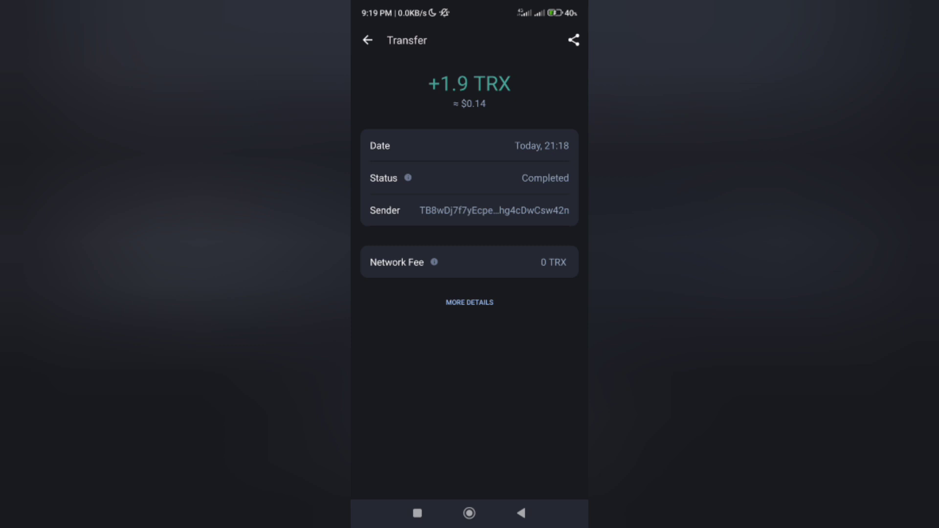
pyautogui.click(367, 40)
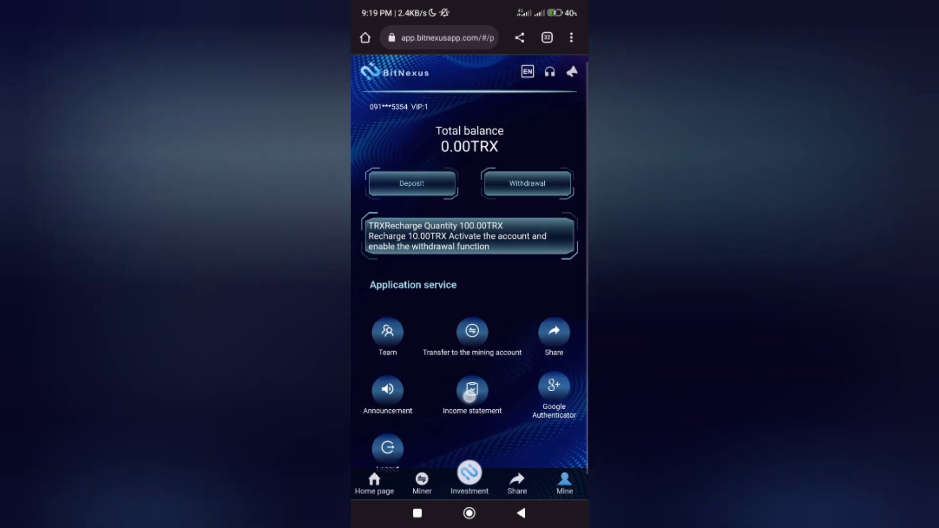
pyautogui.click(471, 392)
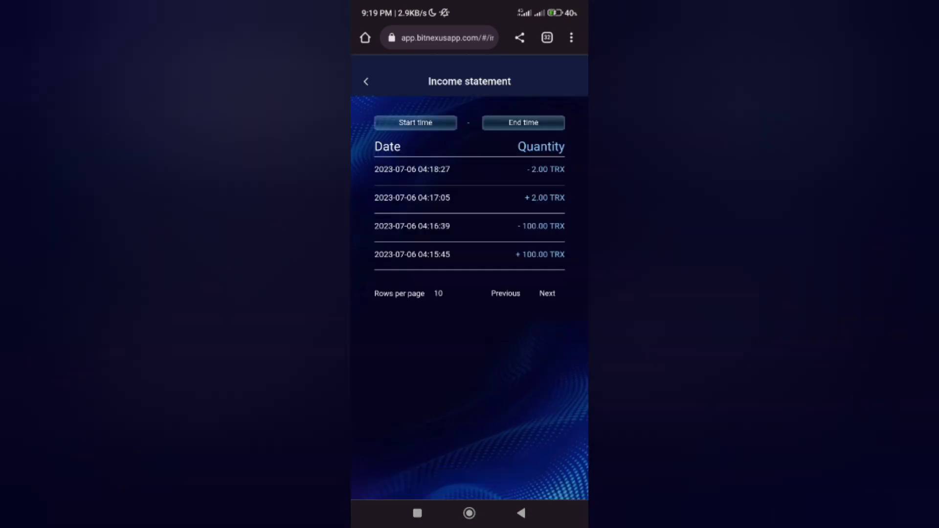
pyautogui.click(366, 81)
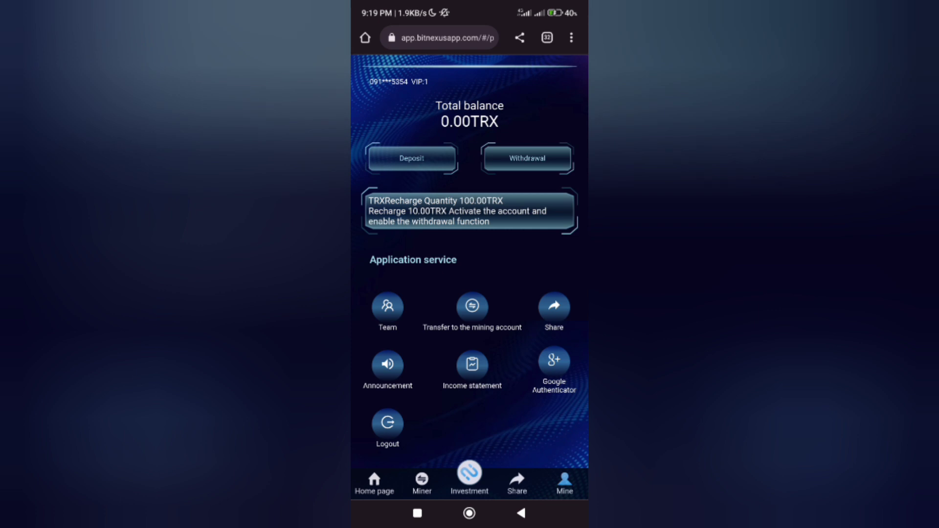